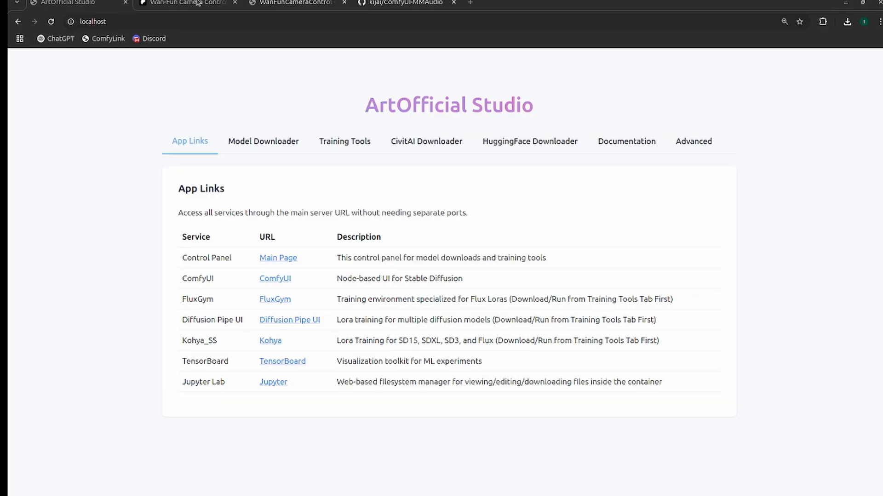
# Step: From the Wan-Fun Camera Controls post, open the attached download_w_wanfun_13b_camera_v11.sh script
pyautogui.click(188, 4)
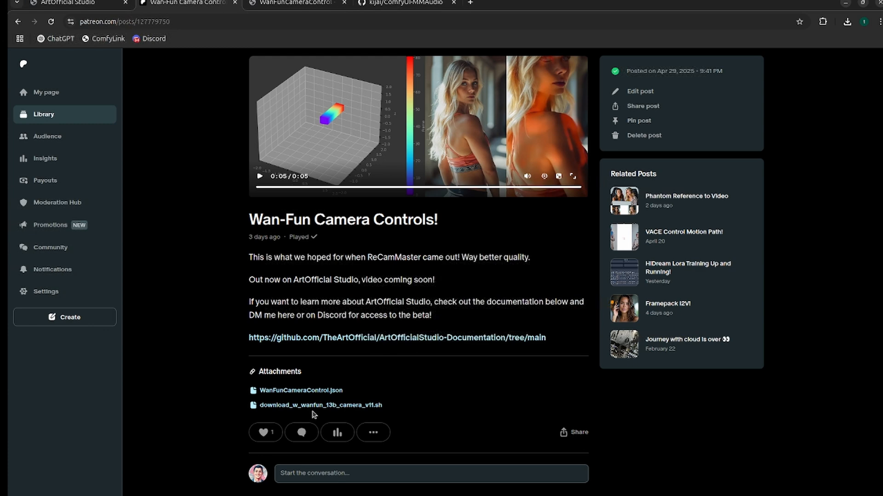
pyautogui.moveTo(317, 390)
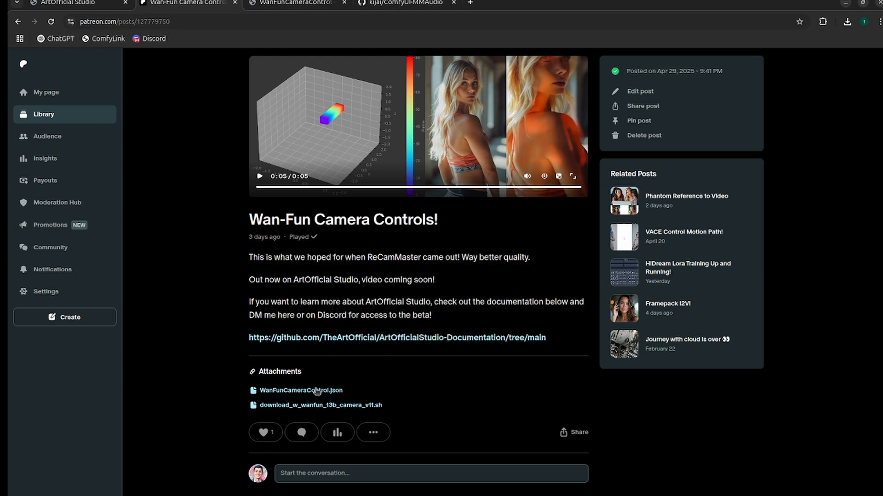
pyautogui.moveTo(333, 405)
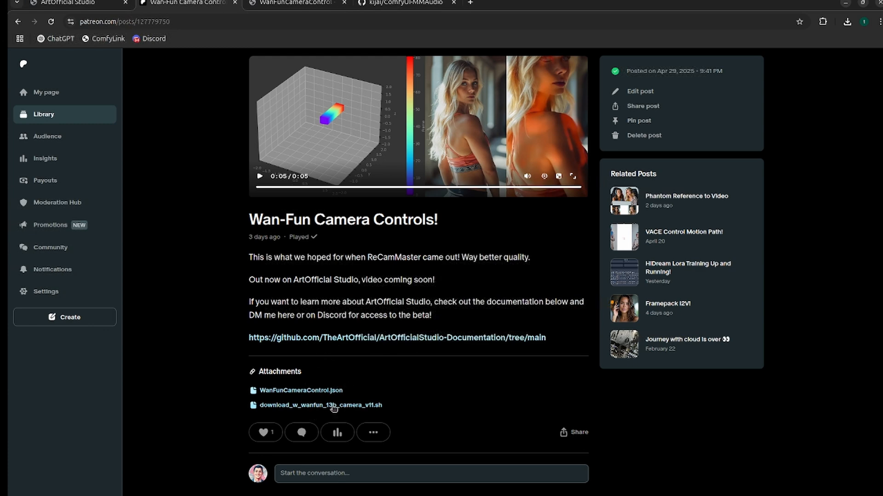
pyautogui.click(319, 405)
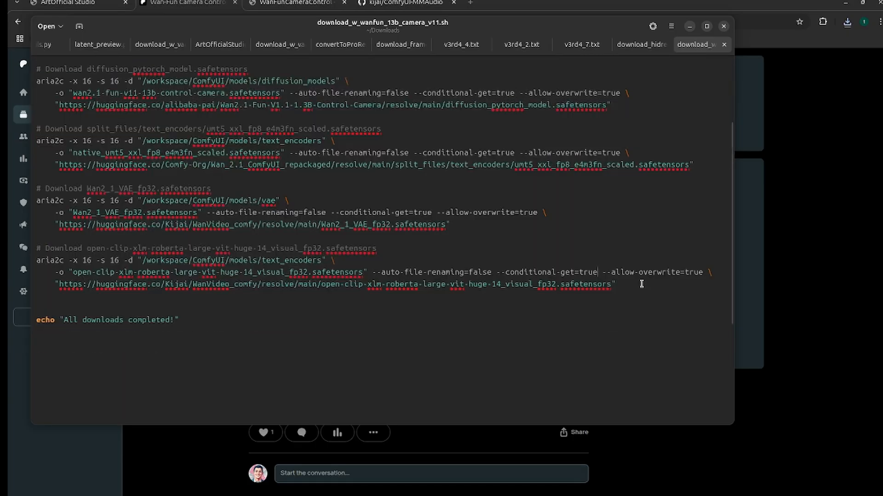
pyautogui.click(71, 4)
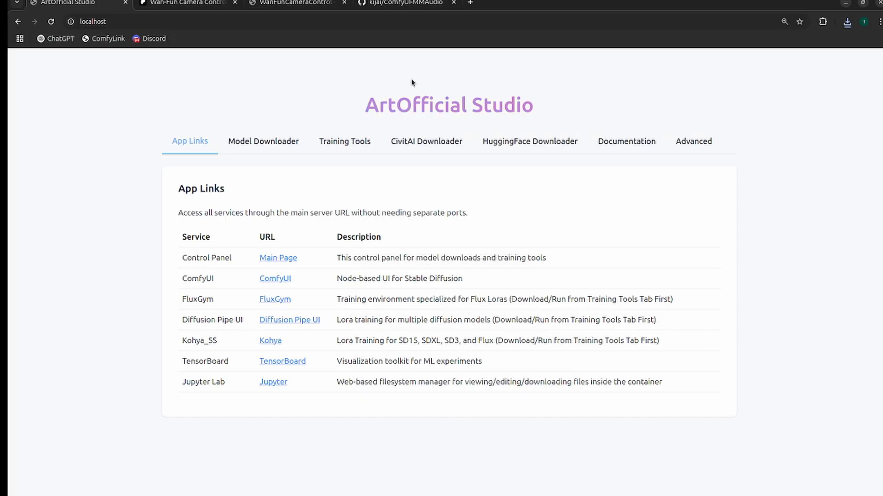
# Step: In the Model Downloader, download WanFun Camera Control v1.1 1.3B, then return to App Links
pyautogui.click(262, 141)
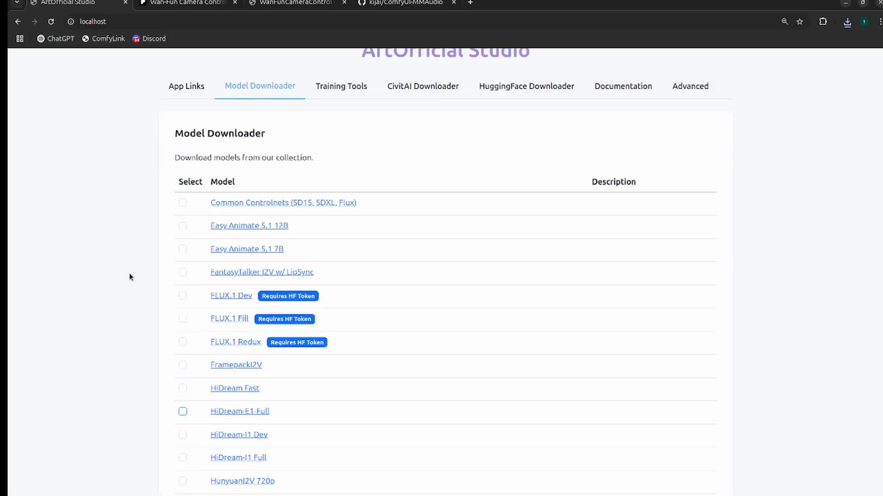
pyautogui.scroll(-3)
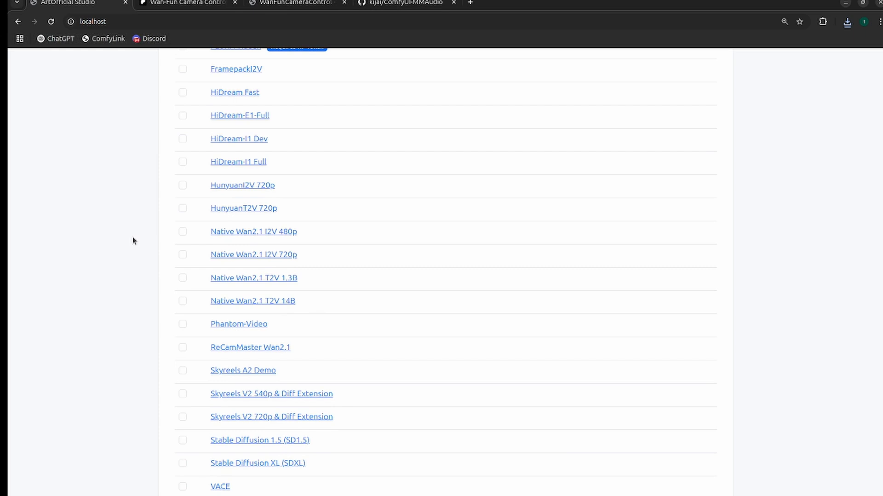
pyautogui.scroll(-3)
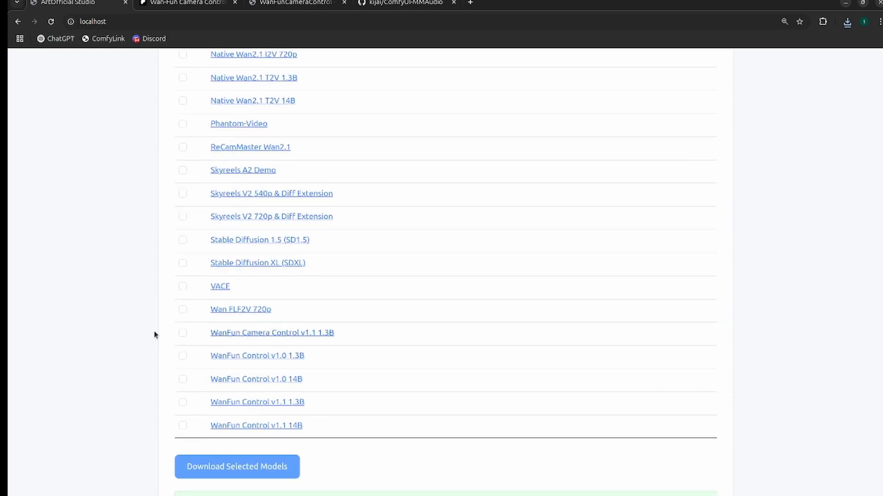
pyautogui.click(182, 333)
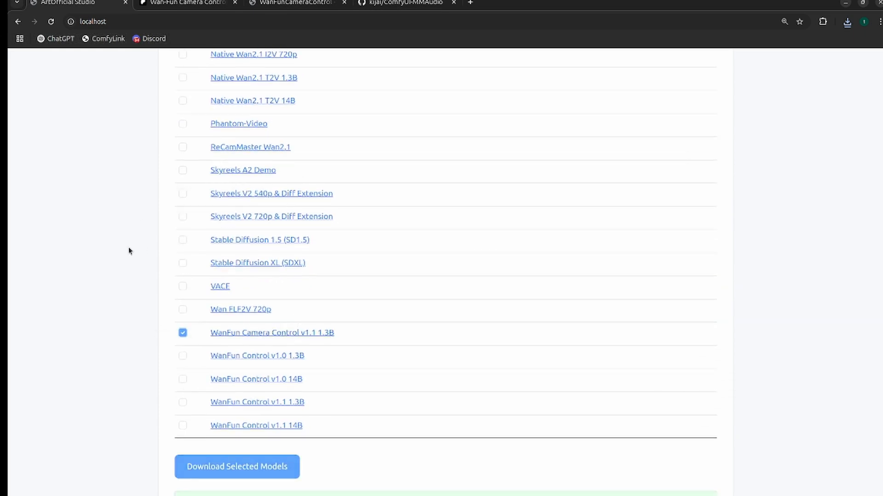
pyautogui.click(236, 467)
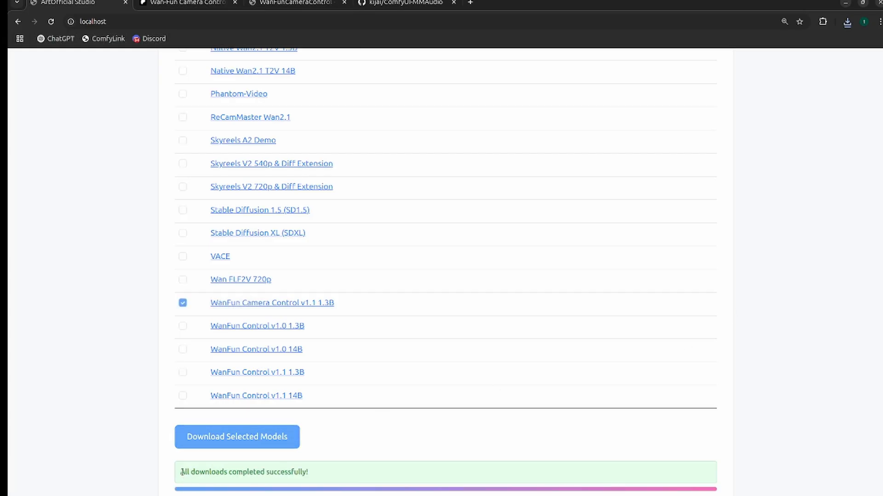
pyautogui.scroll(3)
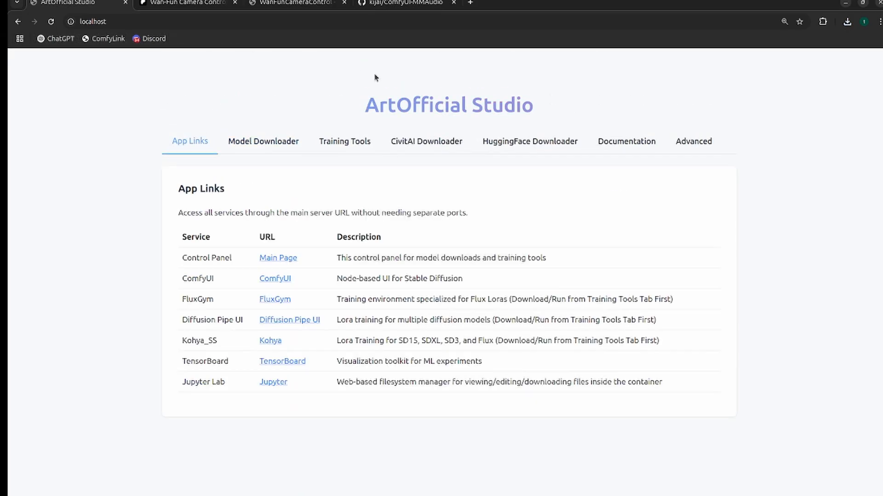
# Step: Launch ComfyUI, find WanFunCameraControl.json by searching 'camera', and load it
pyautogui.click(275, 278)
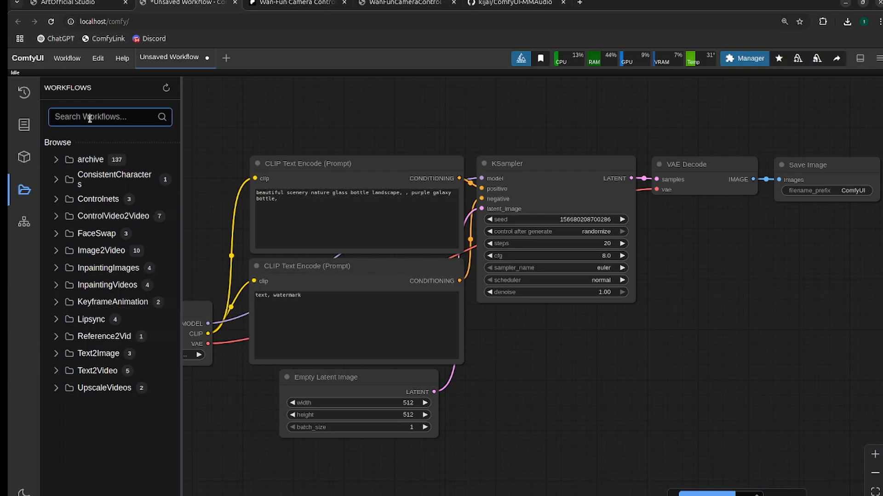
pyautogui.write('camera')
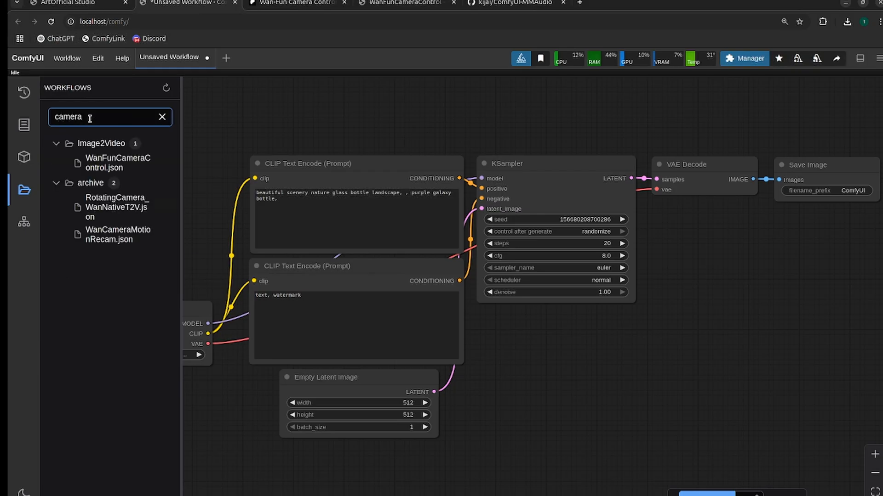
pyautogui.moveTo(129, 170)
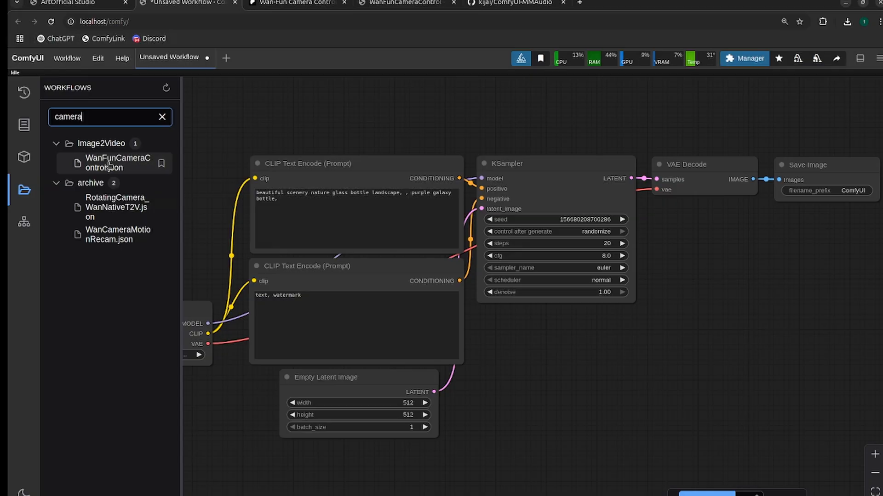
pyautogui.click(118, 163)
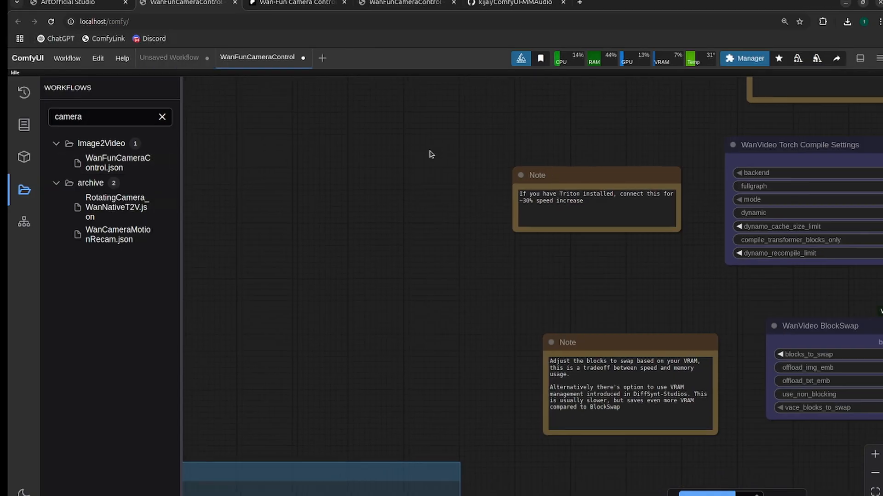
pyautogui.click(186, 4)
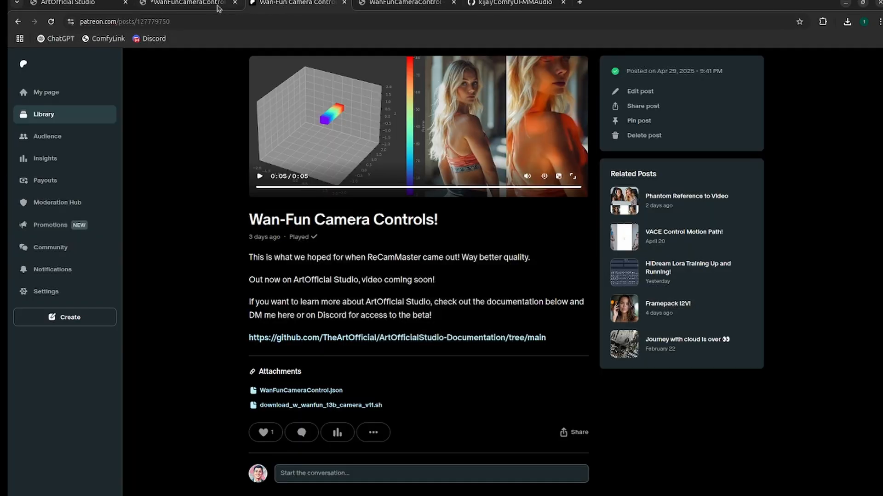
pyautogui.moveTo(186, 4)
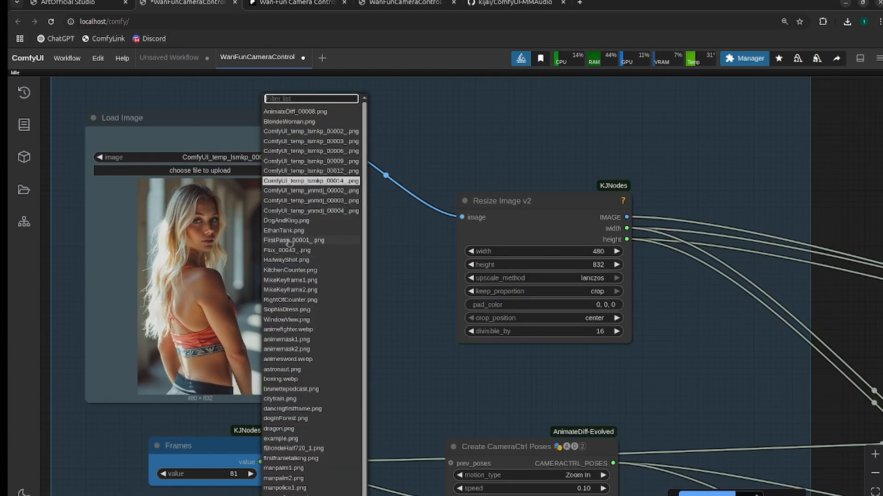
# Step: Load astronaut.png as the input image and keep the Resize Image v2 width at 480
pyautogui.click(281, 370)
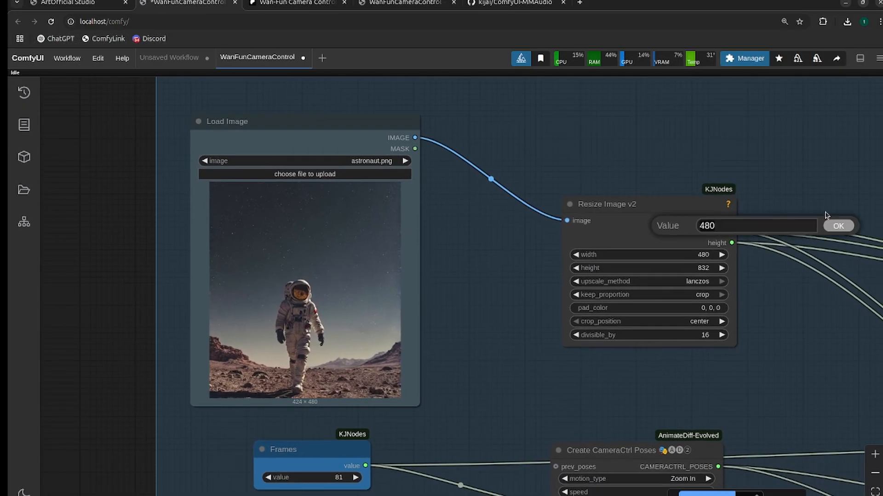
pyautogui.click(837, 227)
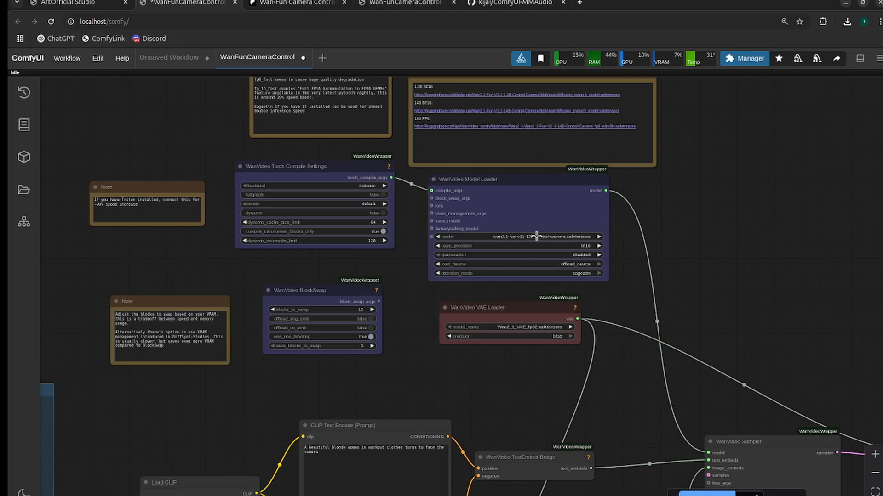
pyautogui.moveTo(668, 282)
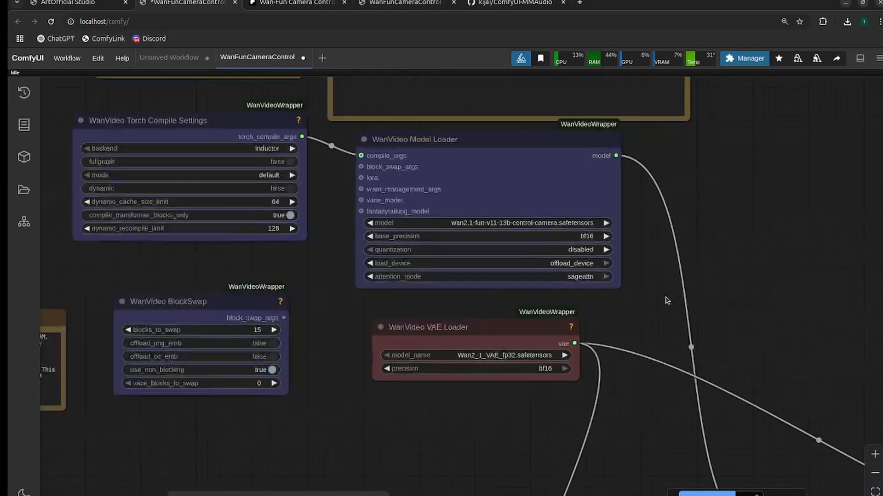
pyautogui.scroll(3)
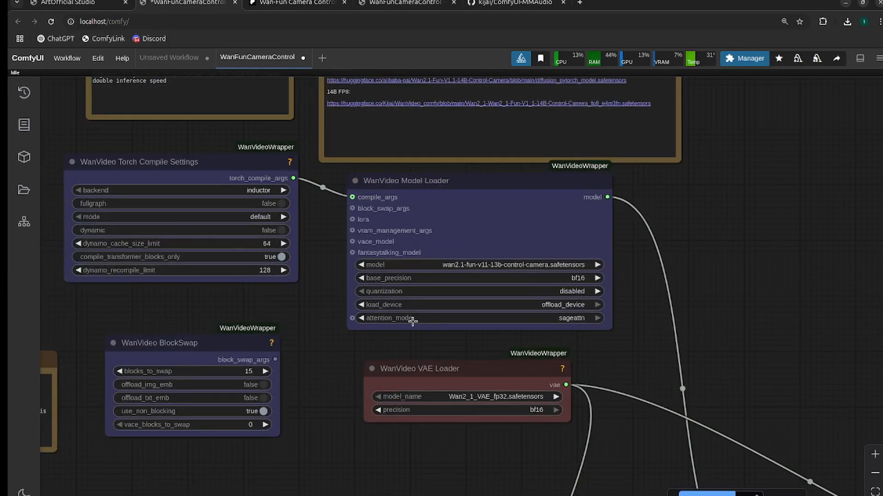
pyautogui.moveTo(552, 319)
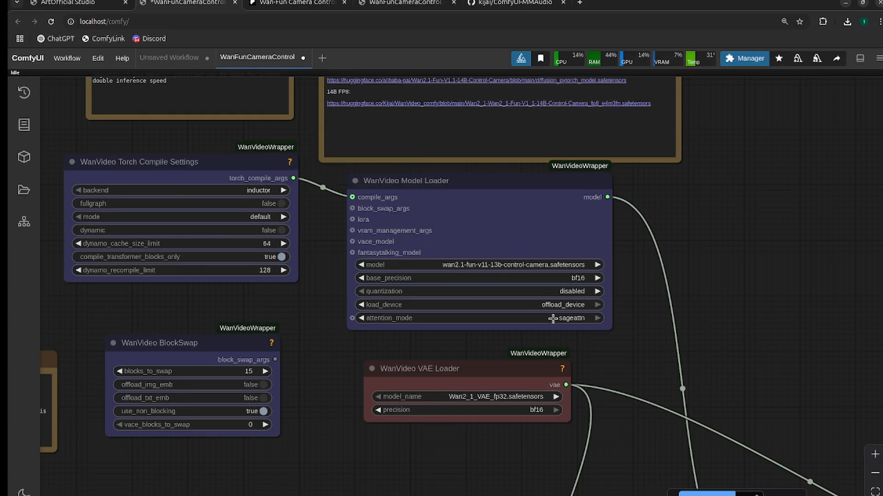
pyautogui.moveTo(164, 167)
pyautogui.write('The cmaer')
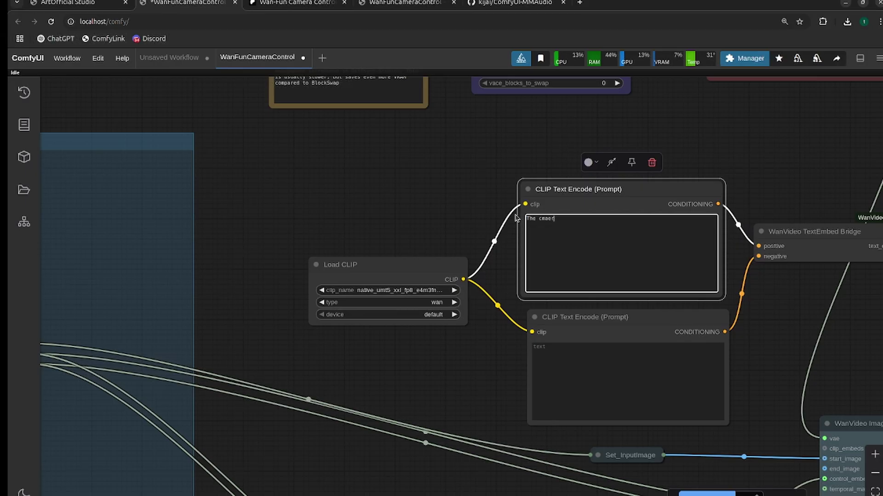
# Step: Enter the positive prompt 'camera zooms in on a' astronaut walking and view the zoom-in poses
pyautogui.write('camera')
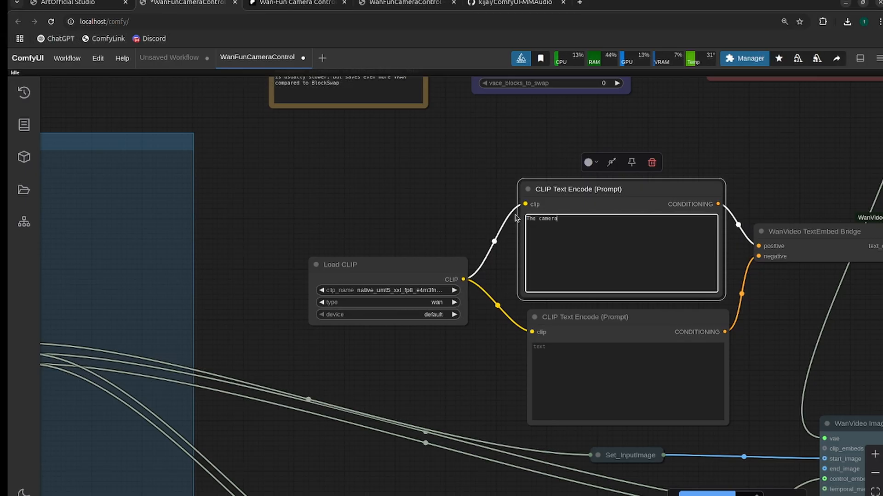
pyautogui.write('zooms in on an astronaut walking on')
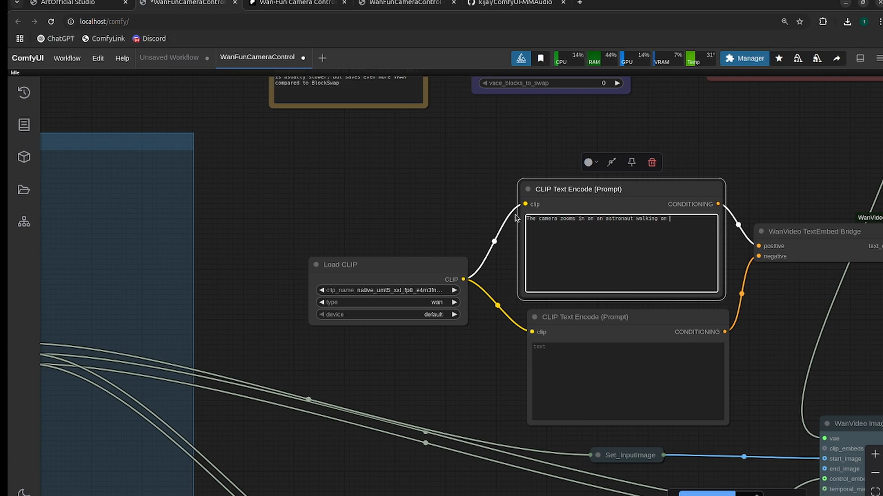
pyautogui.scroll(-3)
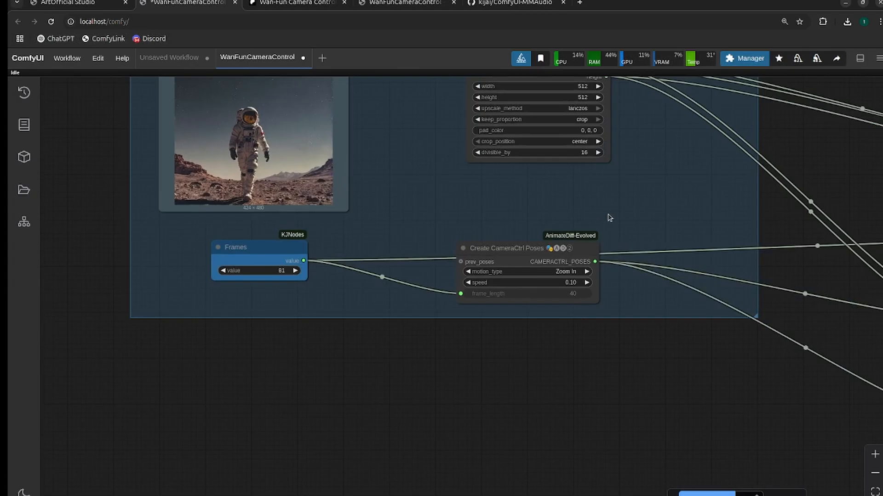
pyautogui.moveTo(609, 201)
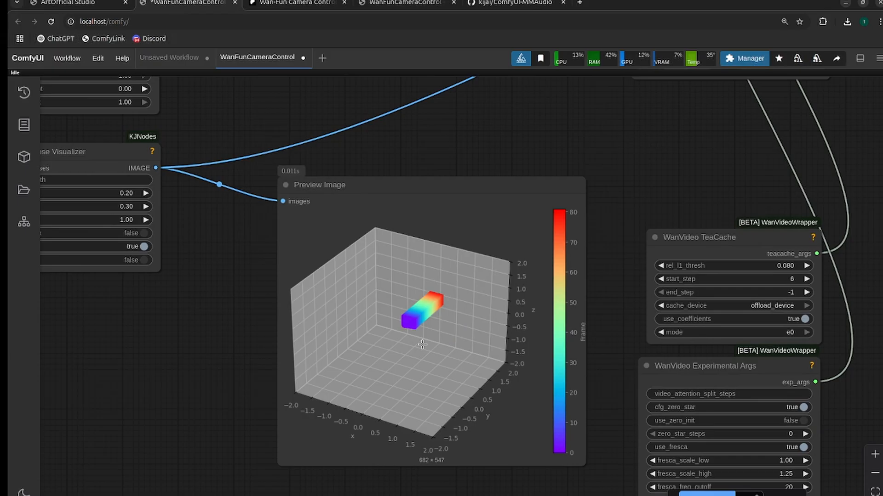
pyautogui.moveTo(504, 439)
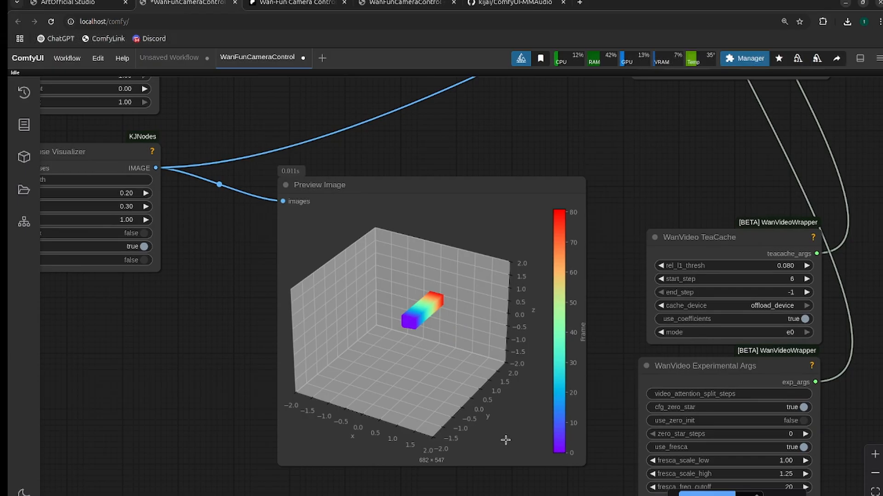
pyautogui.moveTo(408, 324)
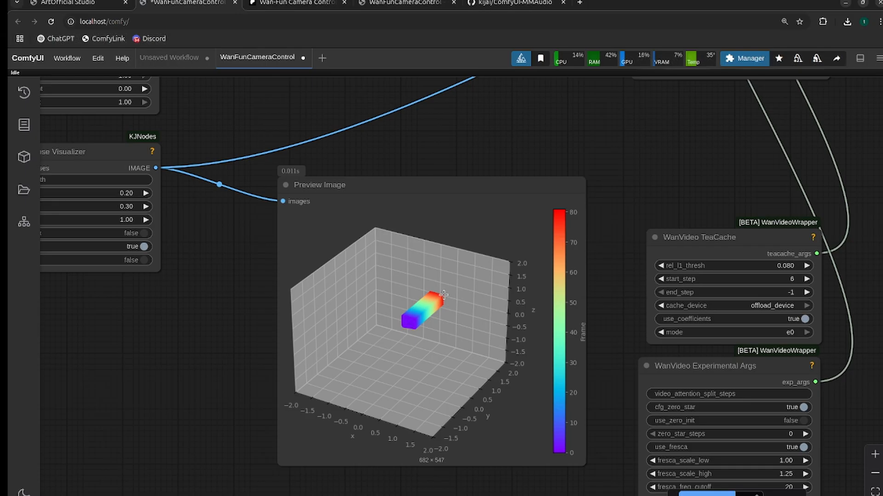
pyautogui.moveTo(433, 297)
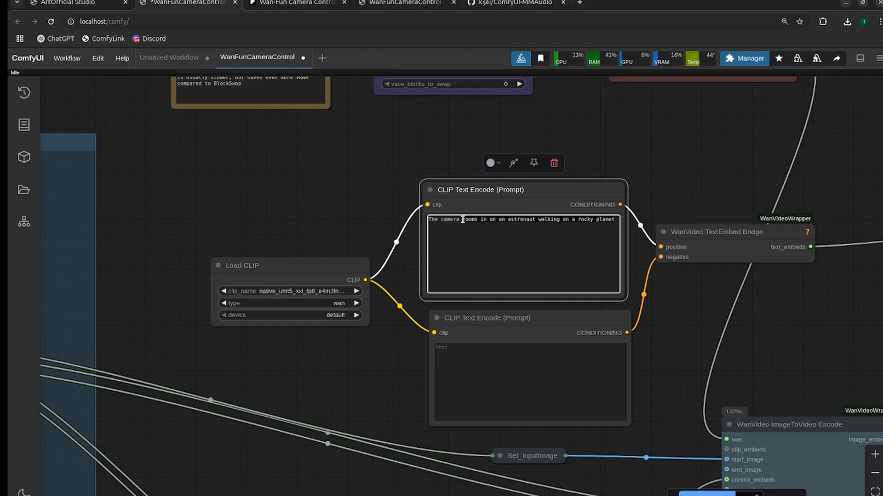
# Step: Replace the positive prompt with 'The camera pans right in' a futuristic city
pyautogui.write('The camera pans right in')
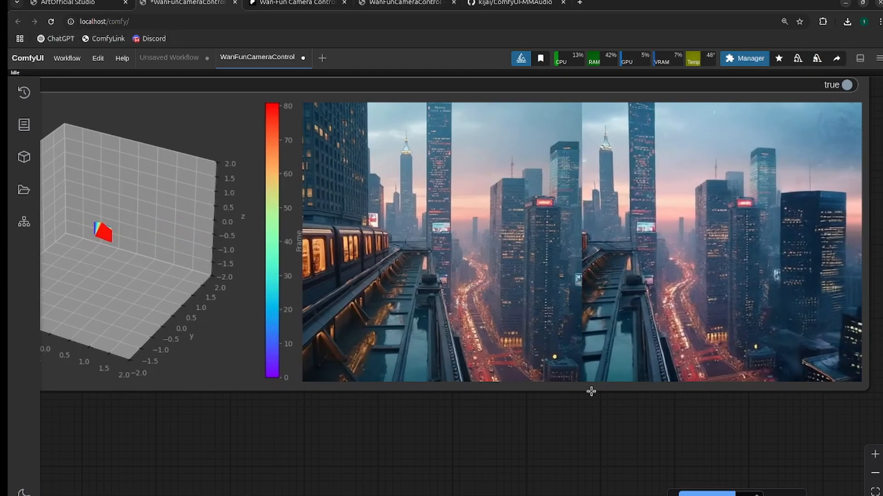
pyautogui.scroll(3)
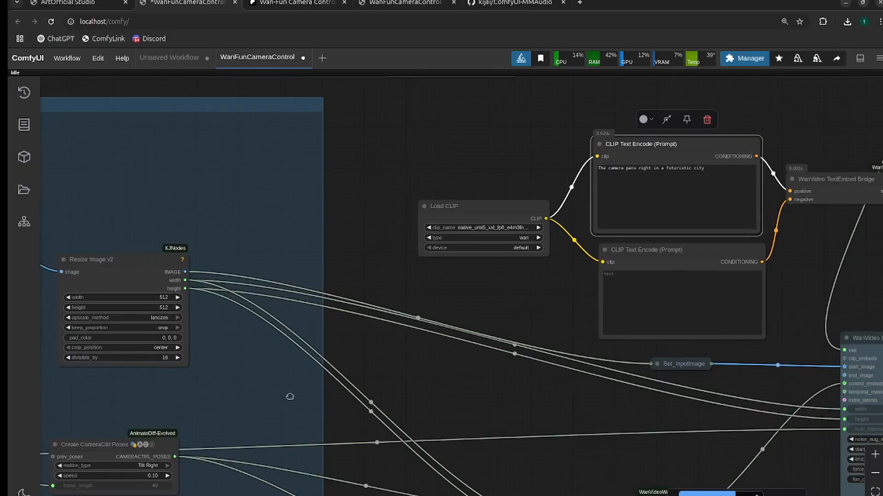
# Step: Enter a new speed on Create CameraCtrl Poses, giving a shorter camera-path preview
pyautogui.click(23, 189)
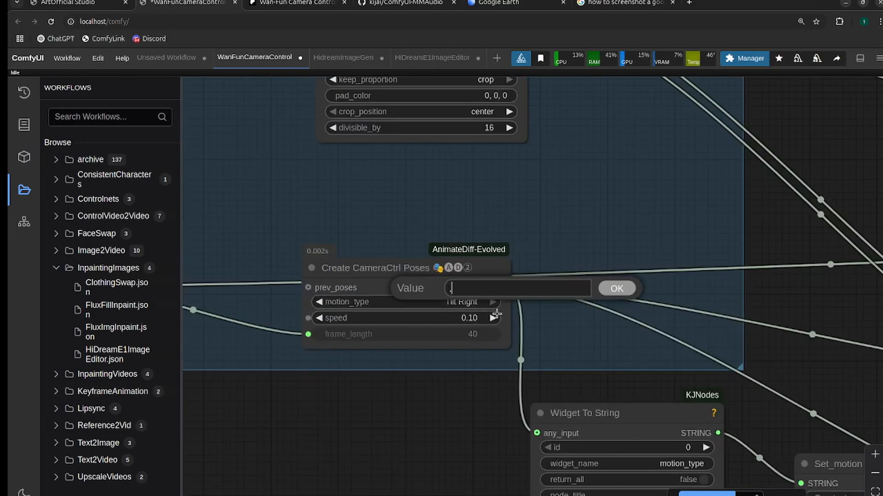
pyautogui.click(615, 288)
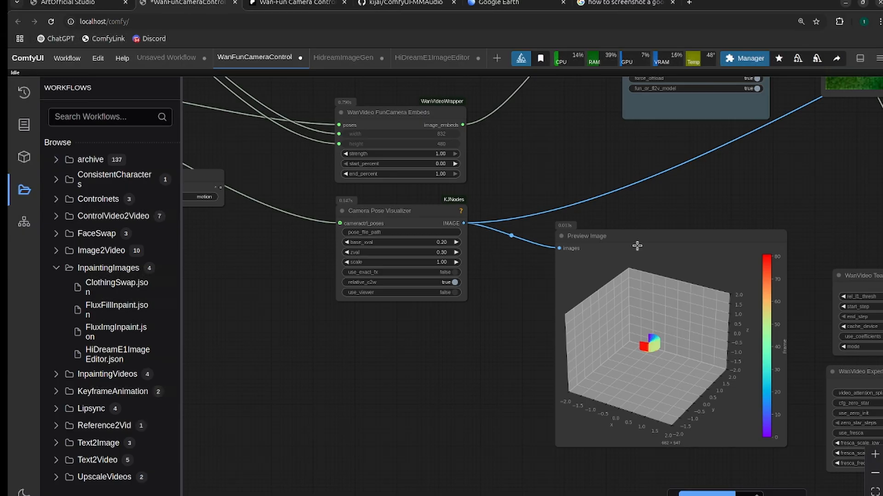
pyautogui.moveTo(698, 207)
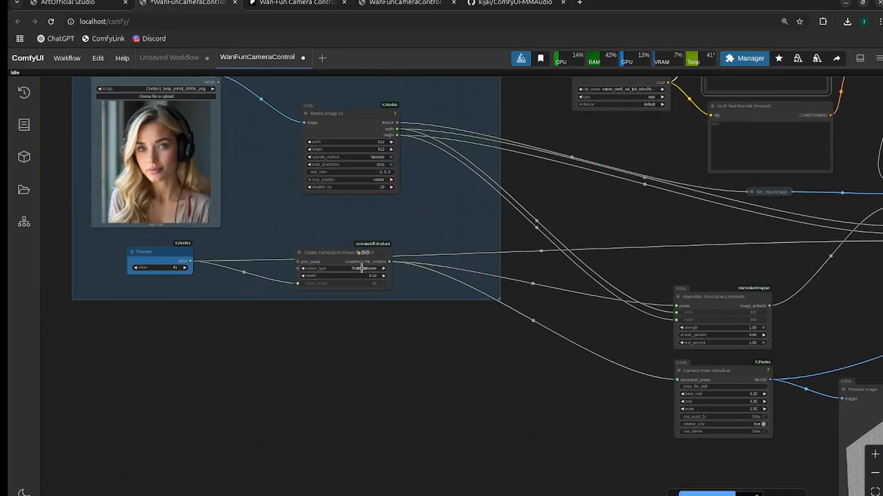
# Step: Choose a roll motion_type for the portrait clip, then switch to the ArtOfficial Studio panel
pyautogui.click(340, 268)
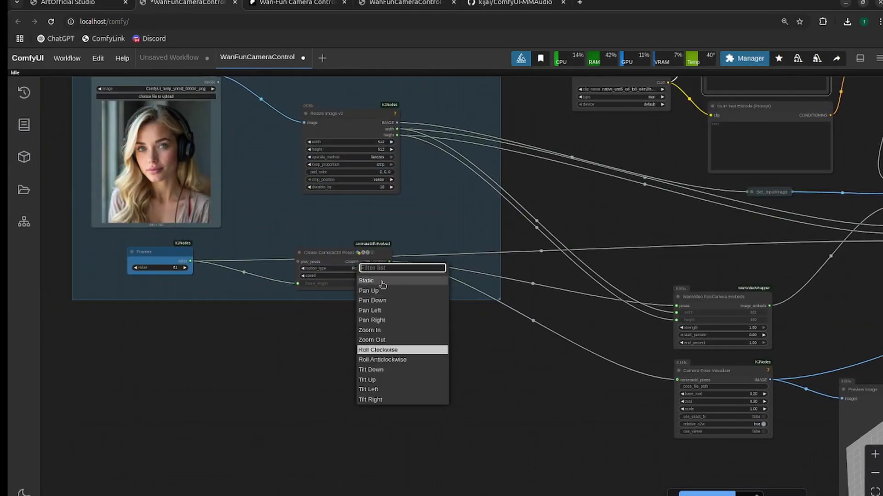
pyautogui.click(377, 349)
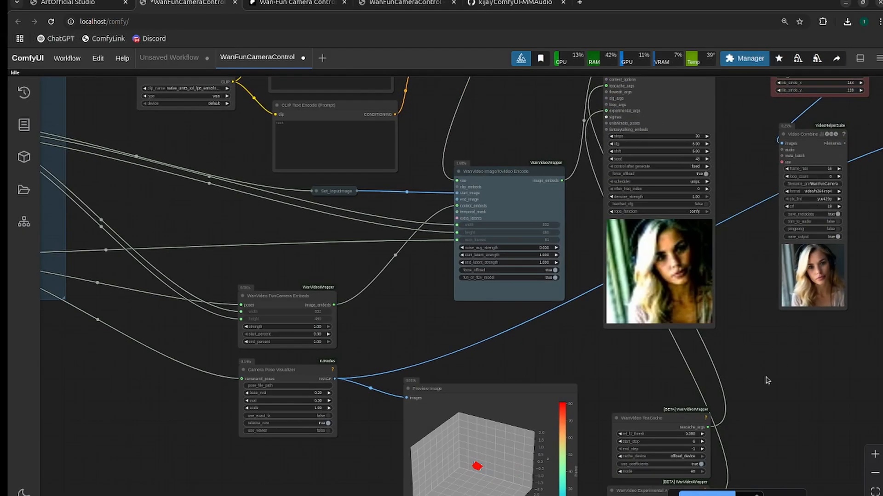
pyautogui.click(67, 3)
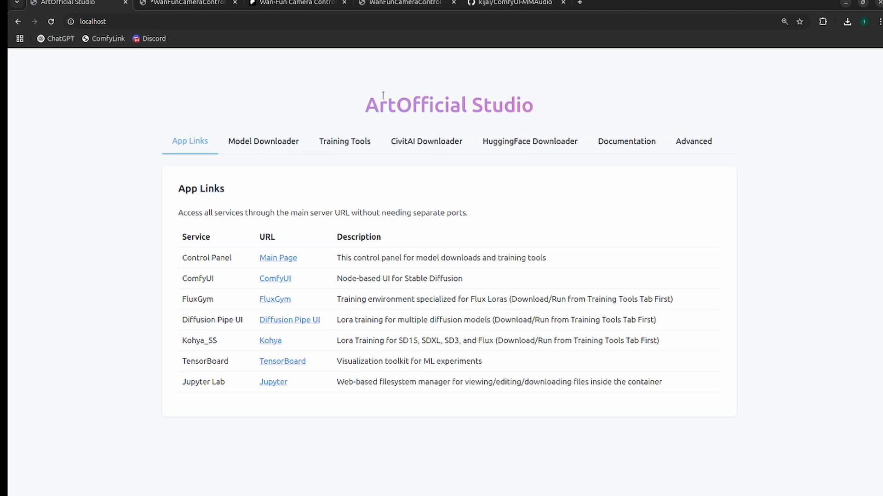